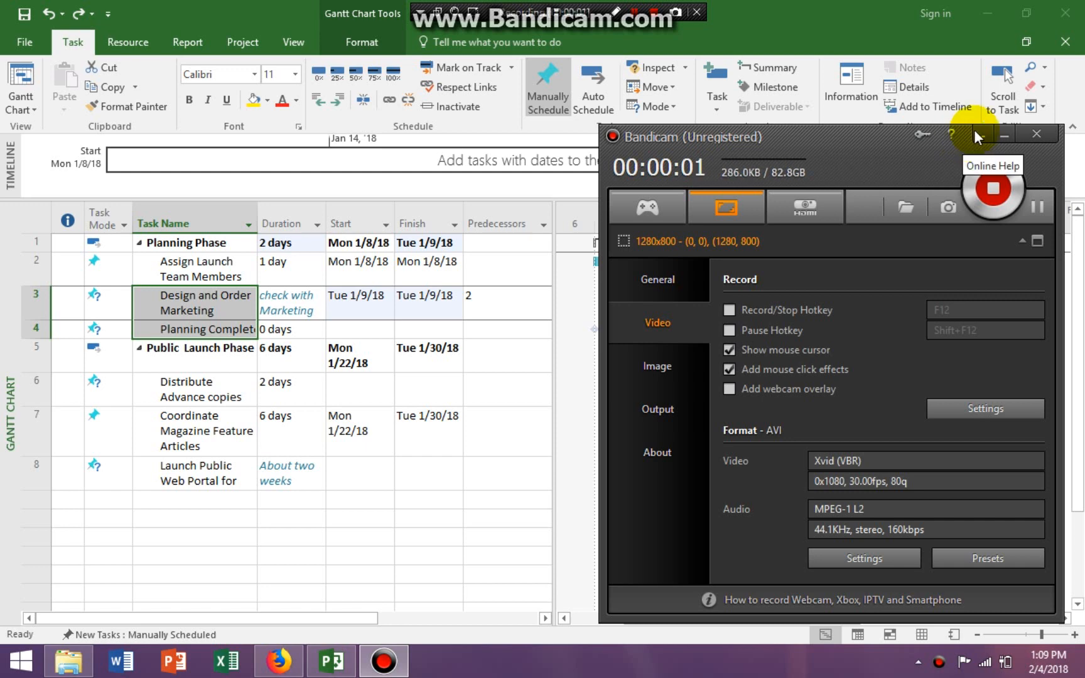
# Undo and redo the last schedule change, then select the Planning Complete milestone
pyautogui.click(1036, 133)
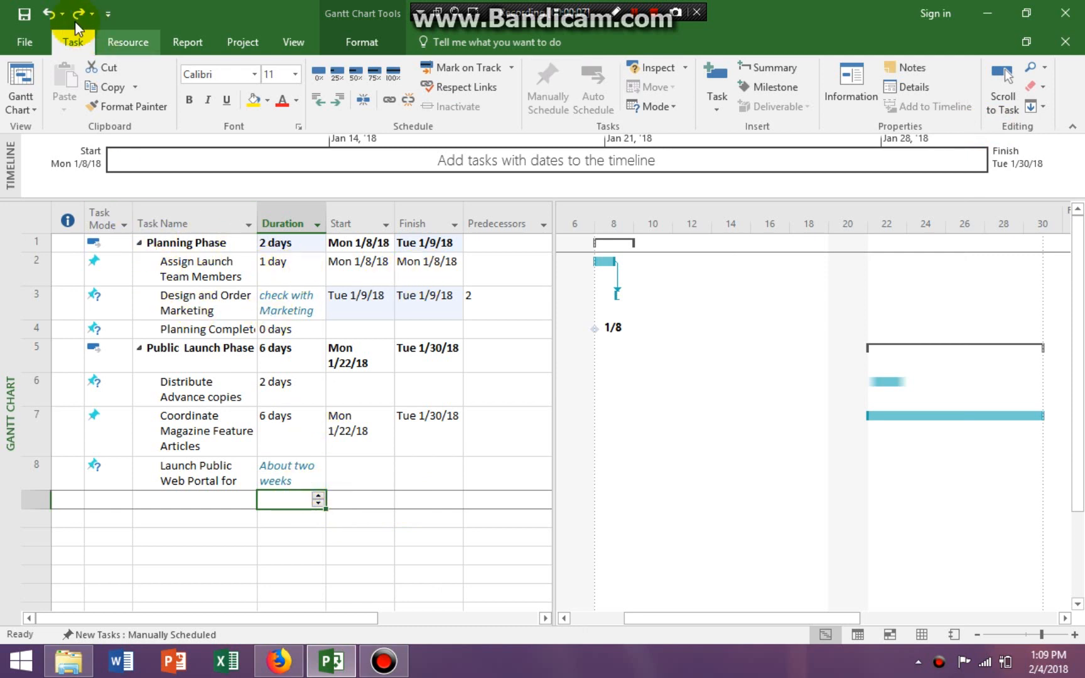
pyautogui.click(76, 12)
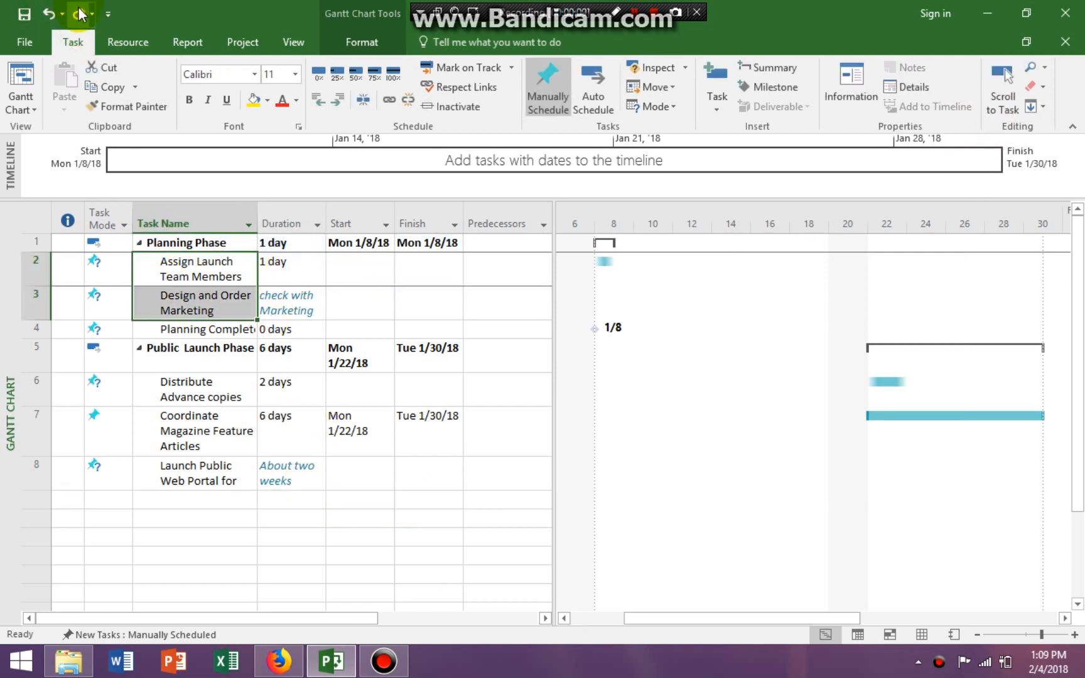
pyautogui.click(52, 13)
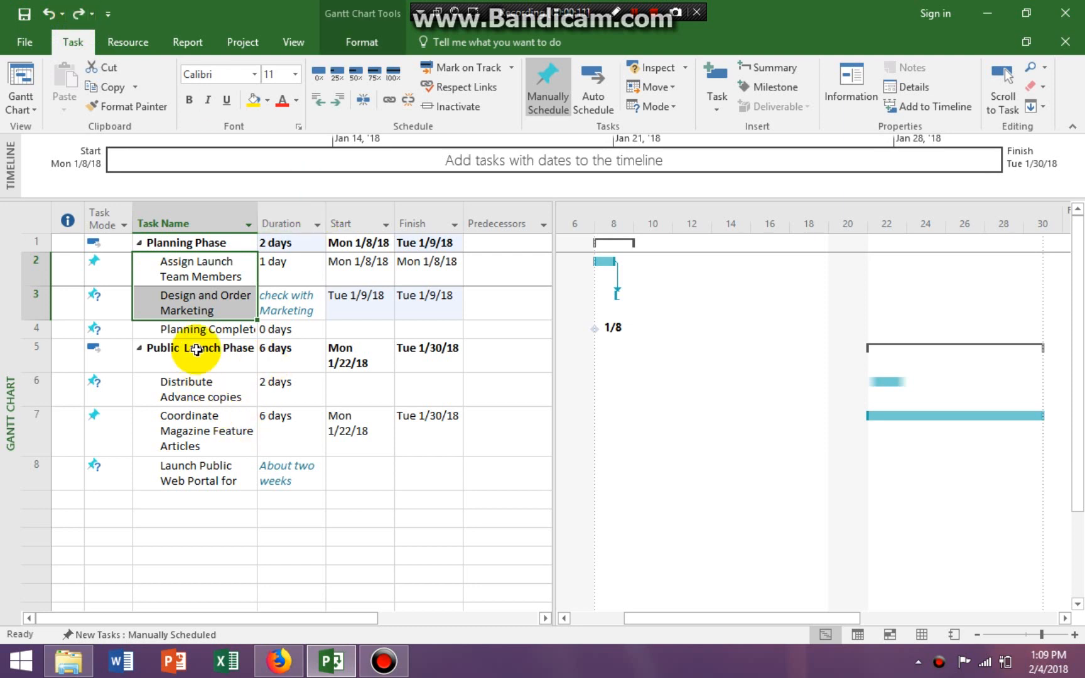
pyautogui.click(194, 355)
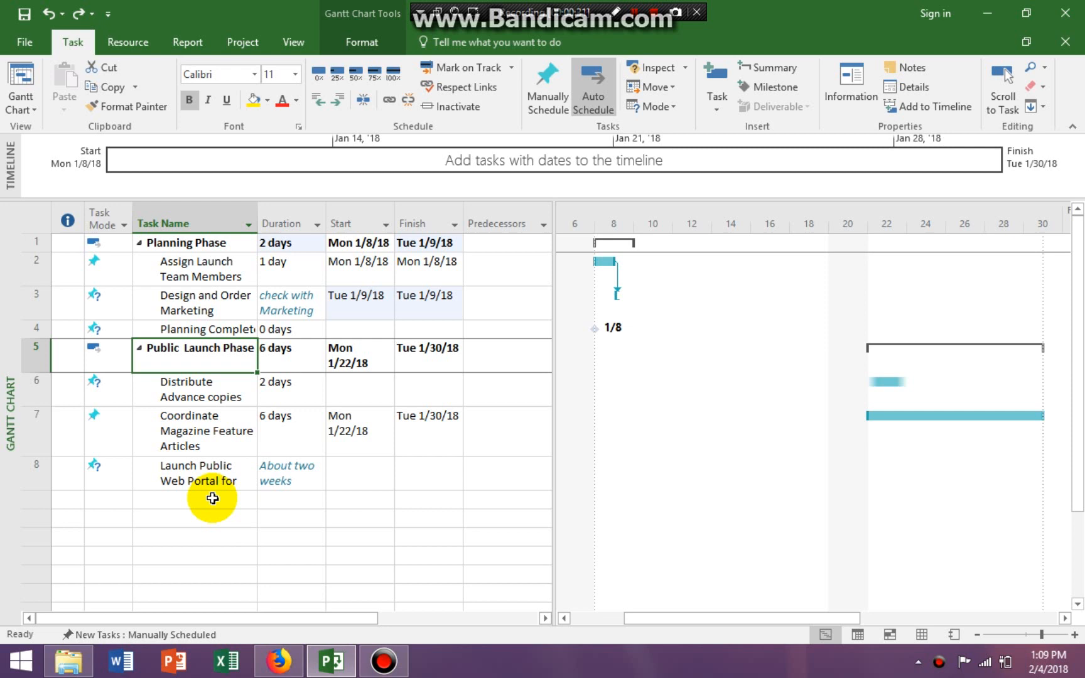
pyautogui.moveTo(373, 527)
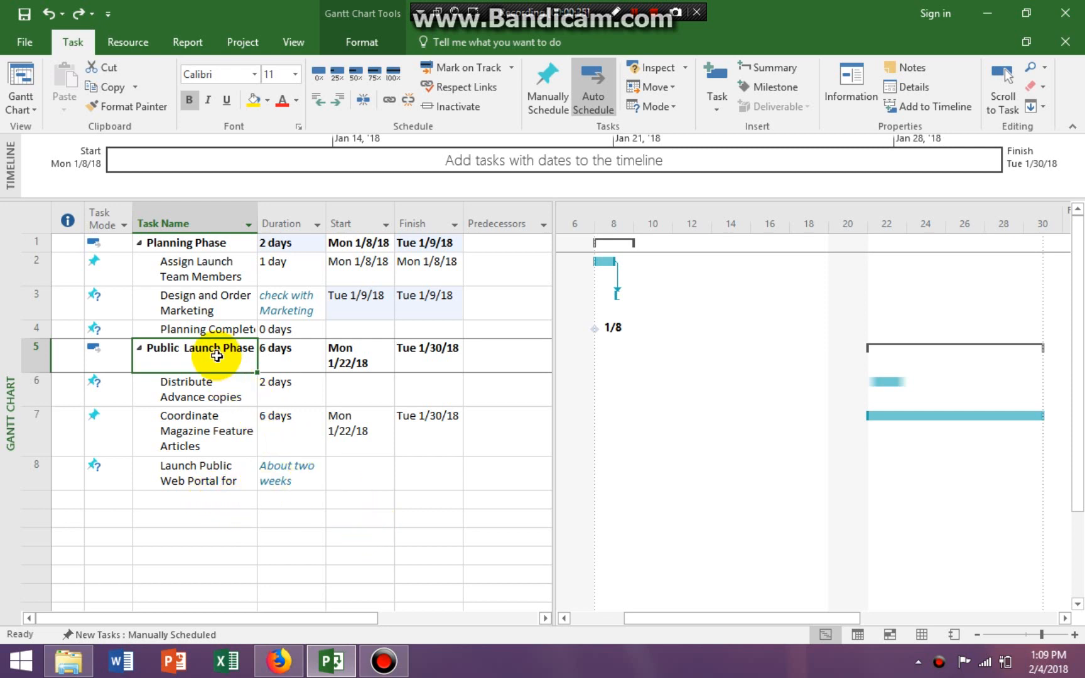
pyautogui.click(193, 328)
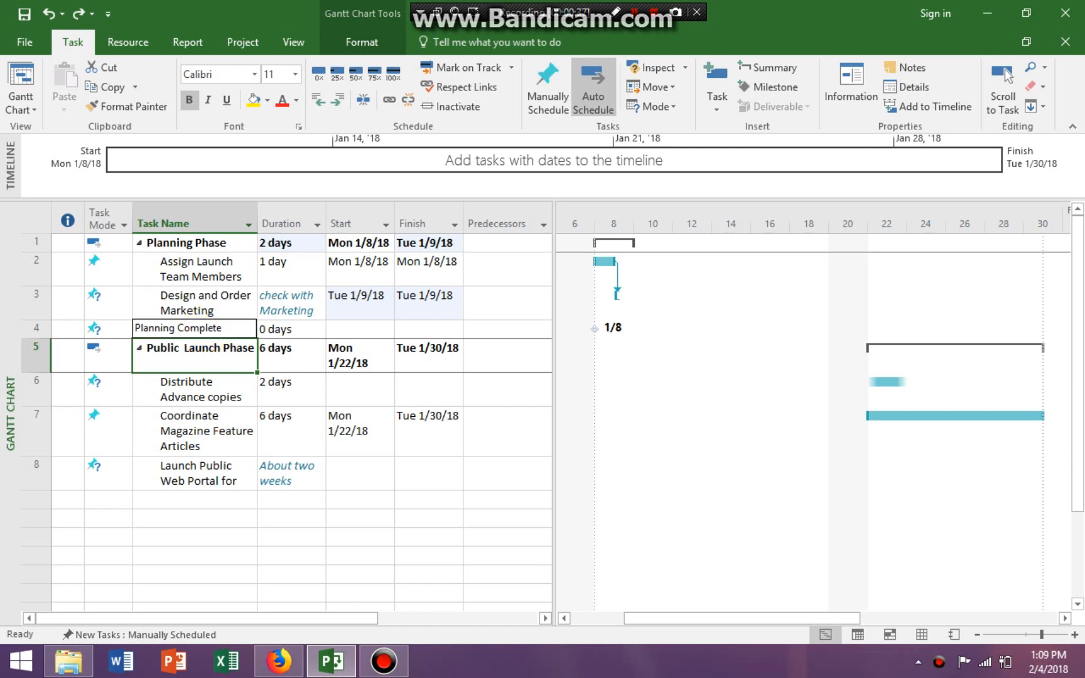
pyautogui.click(193, 328)
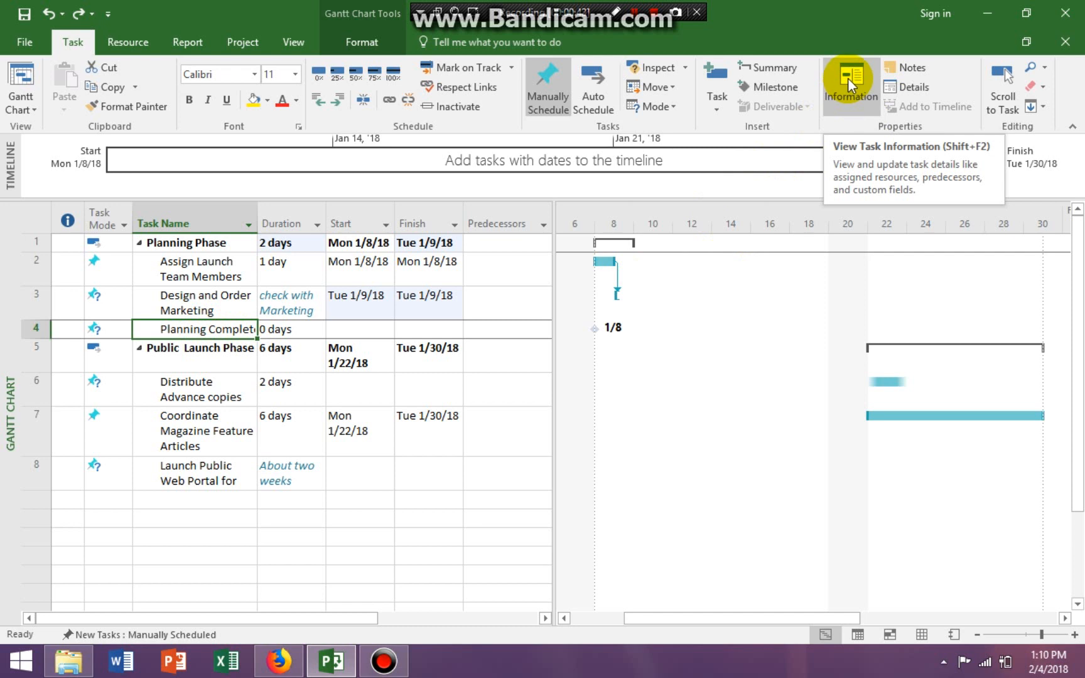
pyautogui.moveTo(136, 250)
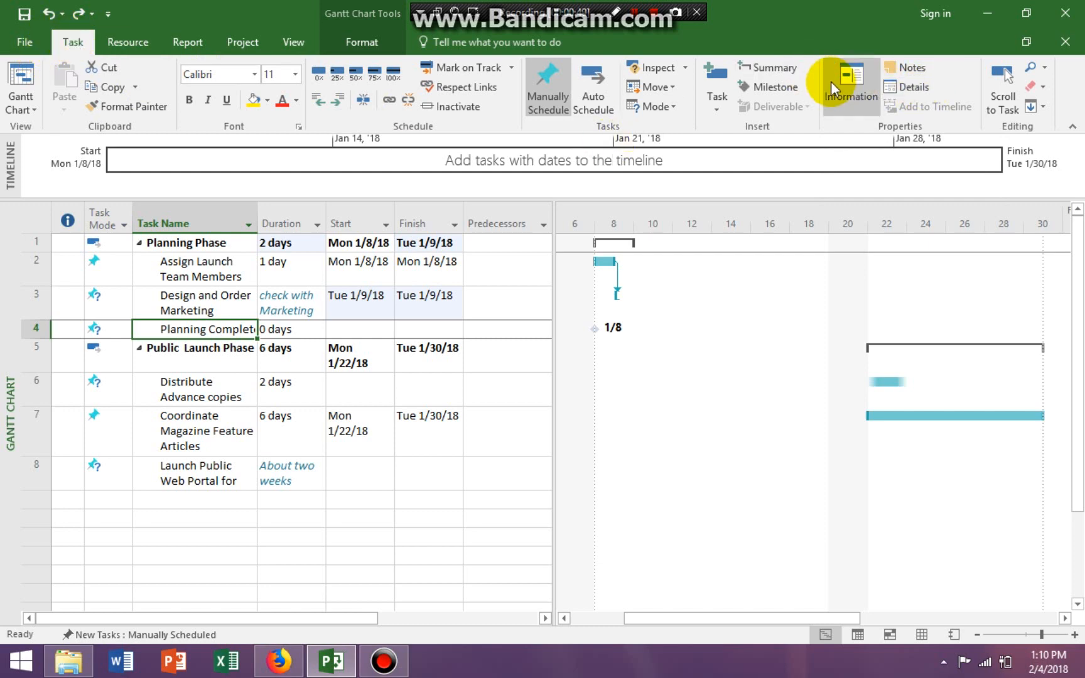
# In Task Information's Predecessors, set Design and Order Marketing Material as predecessor and confirm
pyautogui.click(850, 77)
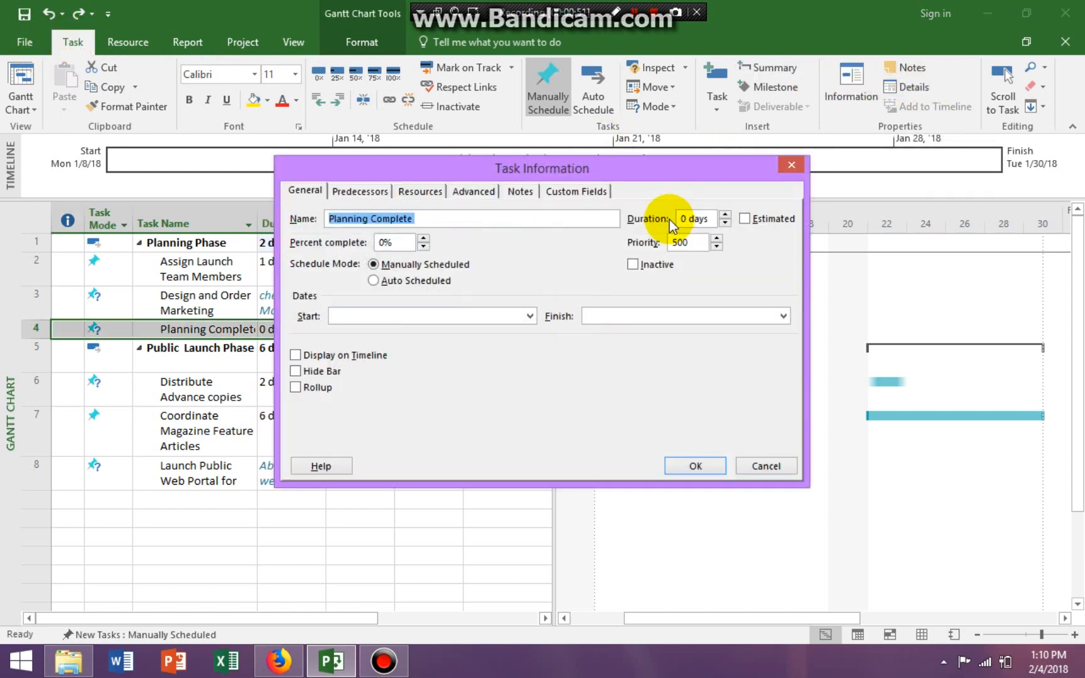
pyautogui.click(359, 191)
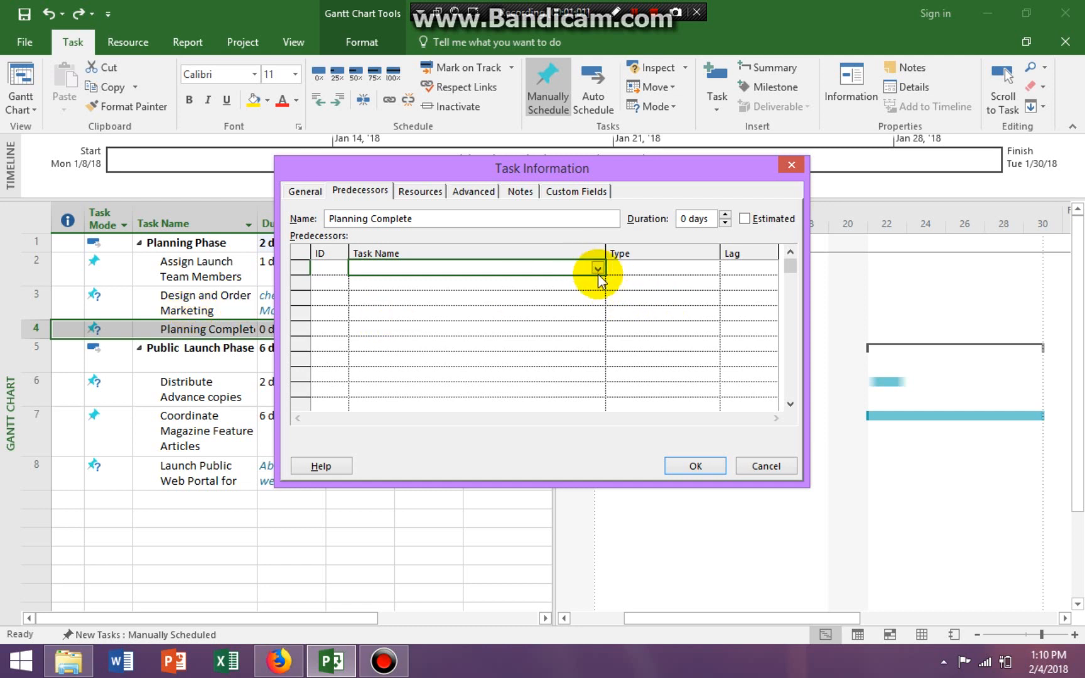
pyautogui.click(595, 269)
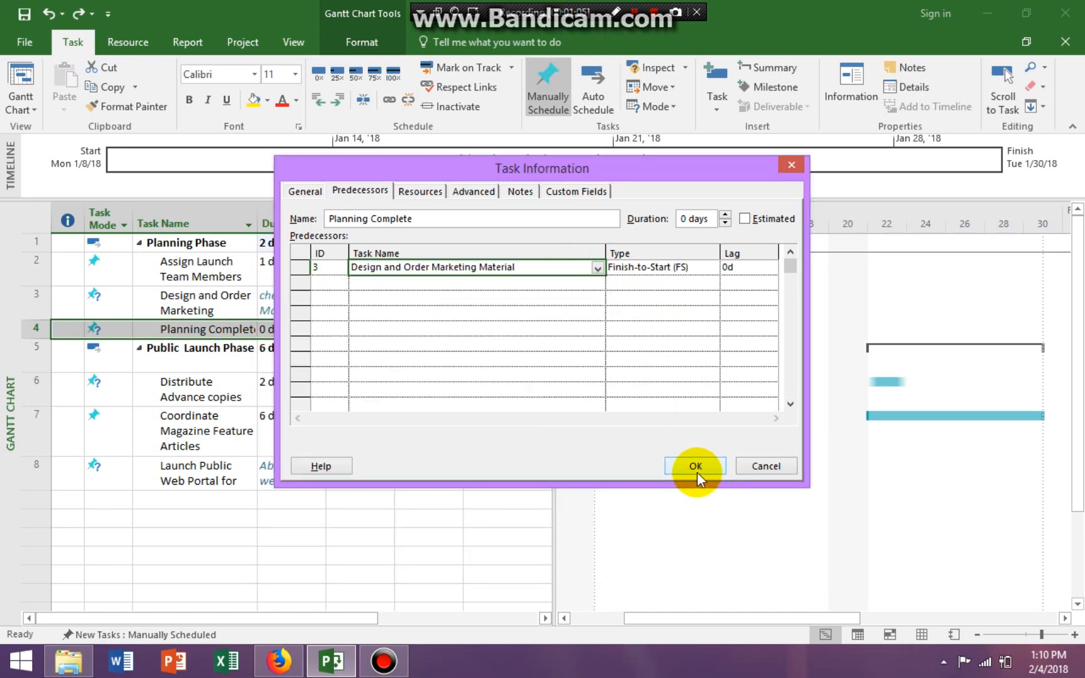
pyautogui.click(696, 466)
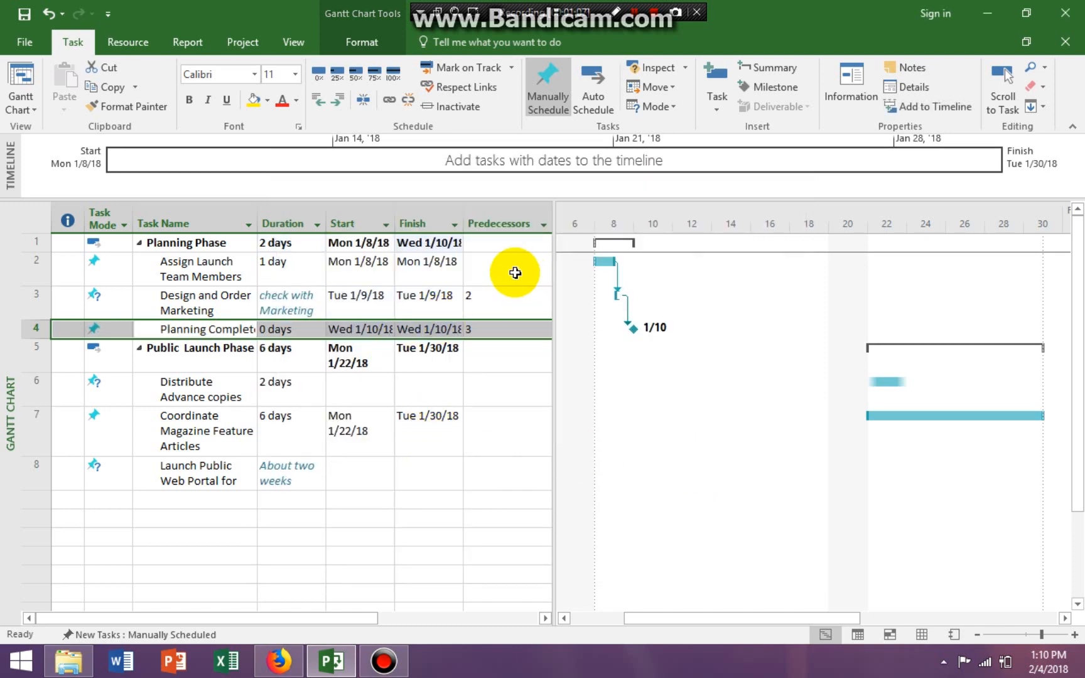
pyautogui.moveTo(520, 350)
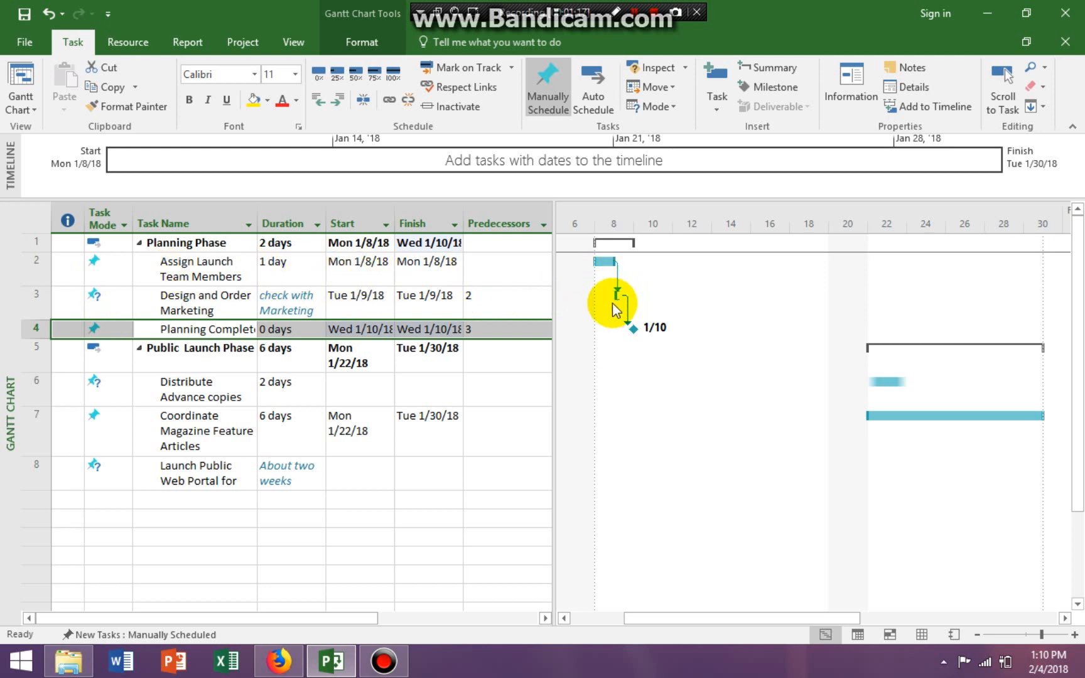
pyautogui.moveTo(629, 327)
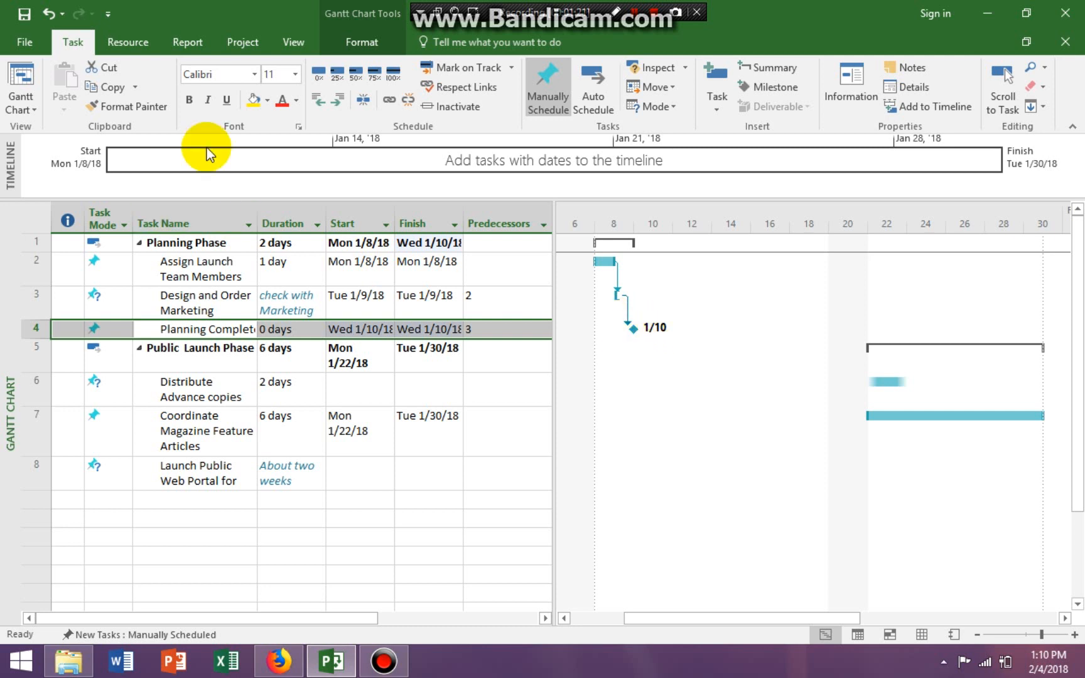
pyautogui.moveTo(53, 13)
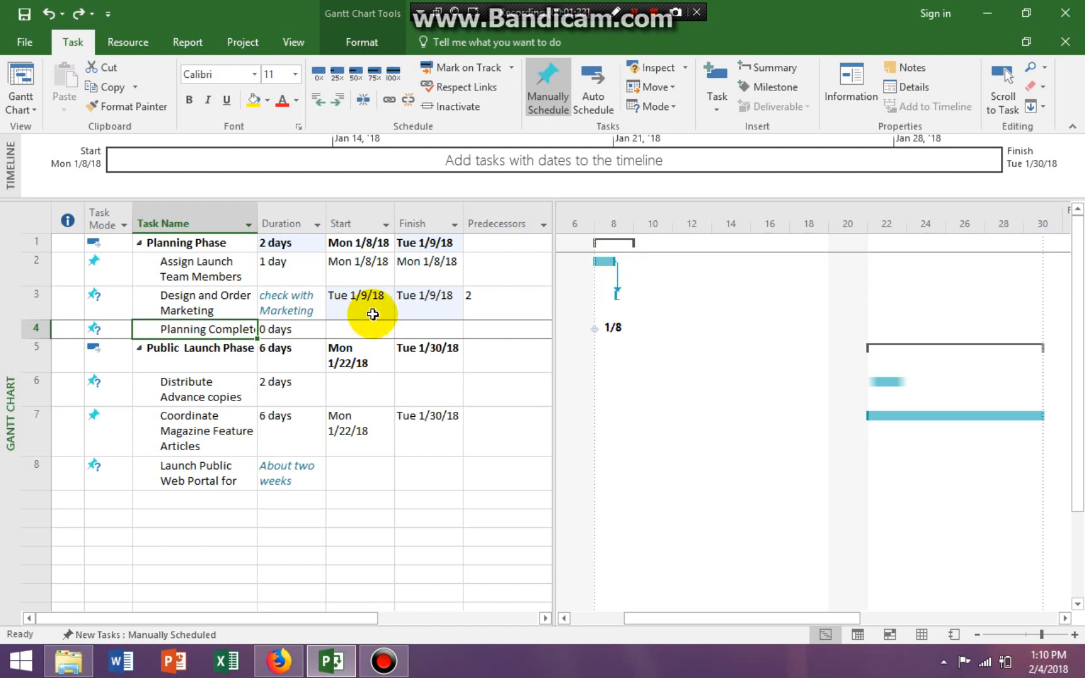
# Select task 3 and Planning Complete together and link them, moving the milestone to Wed 1/10/18
pyautogui.click(193, 303)
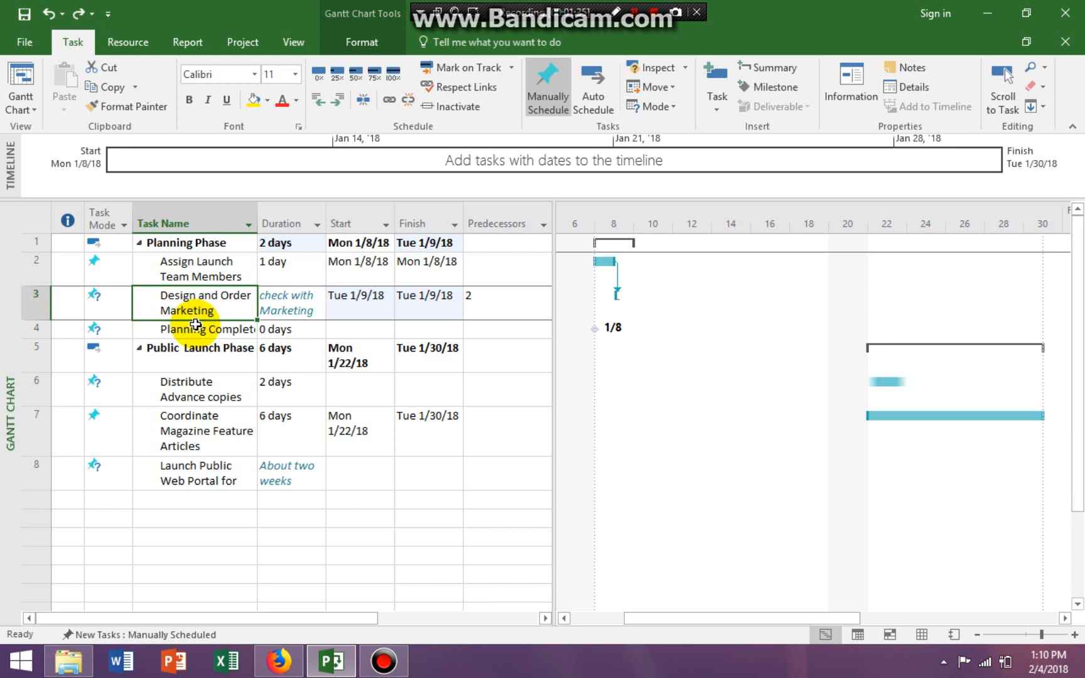
pyautogui.click(199, 329)
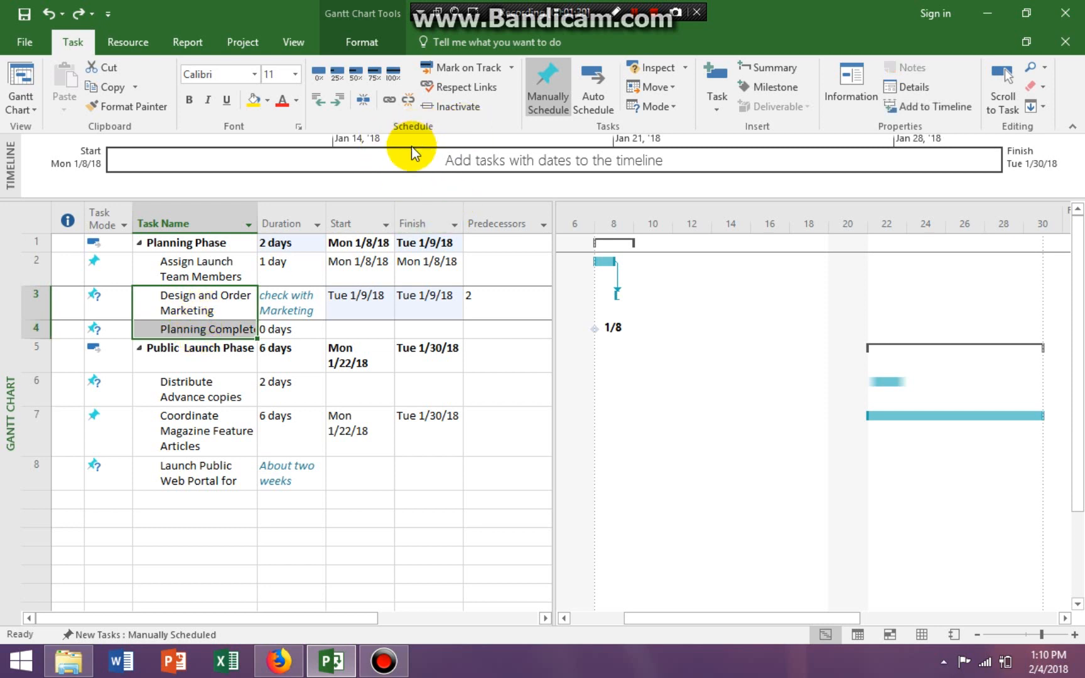
pyautogui.click(389, 100)
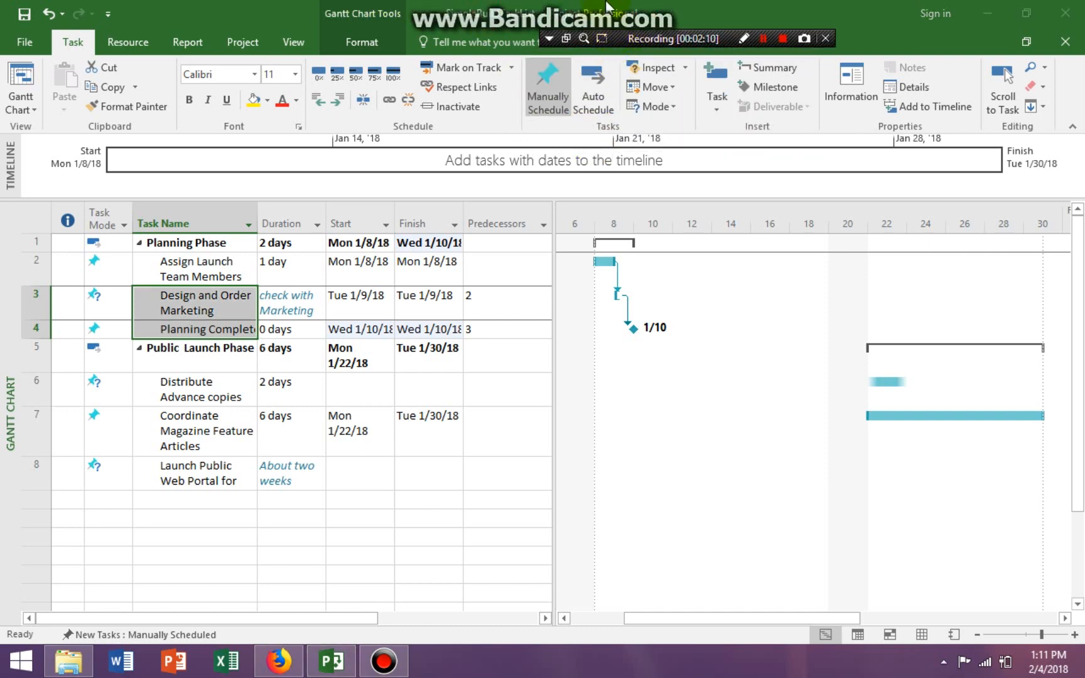
pyautogui.moveTo(725, 8)
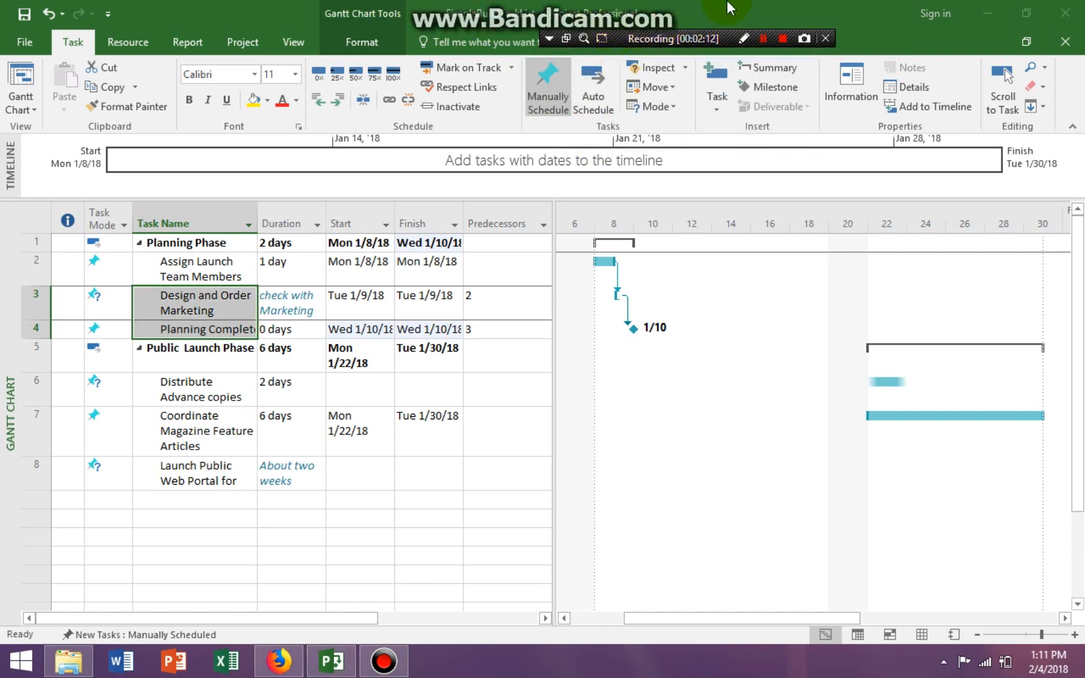